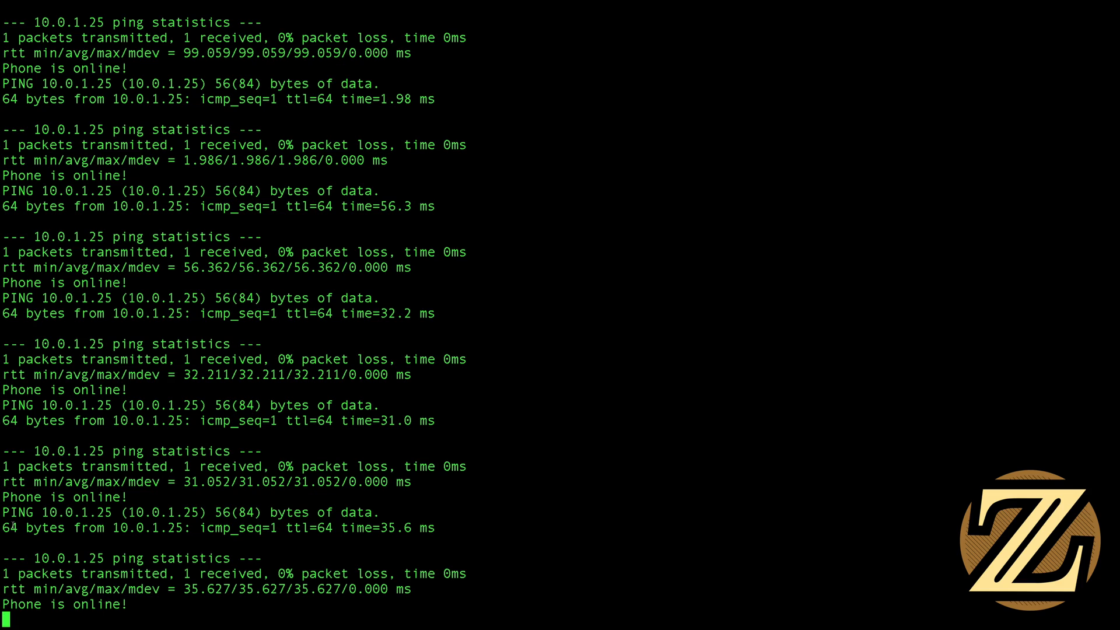
{"action": "scroll", "scroll_direction": "down", "scroll_amount": 3}
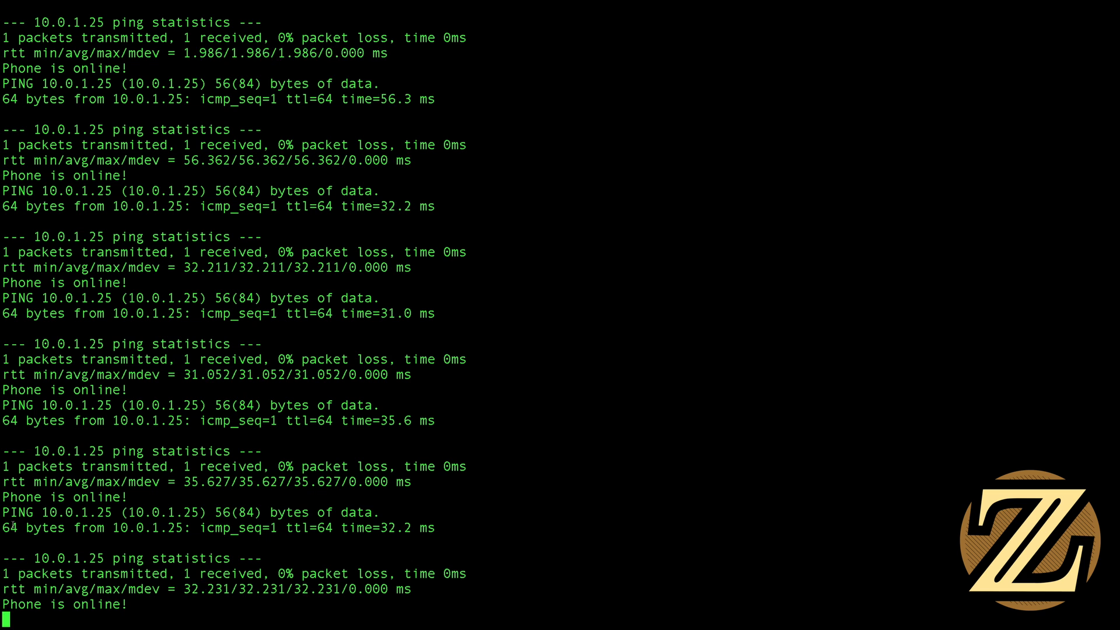